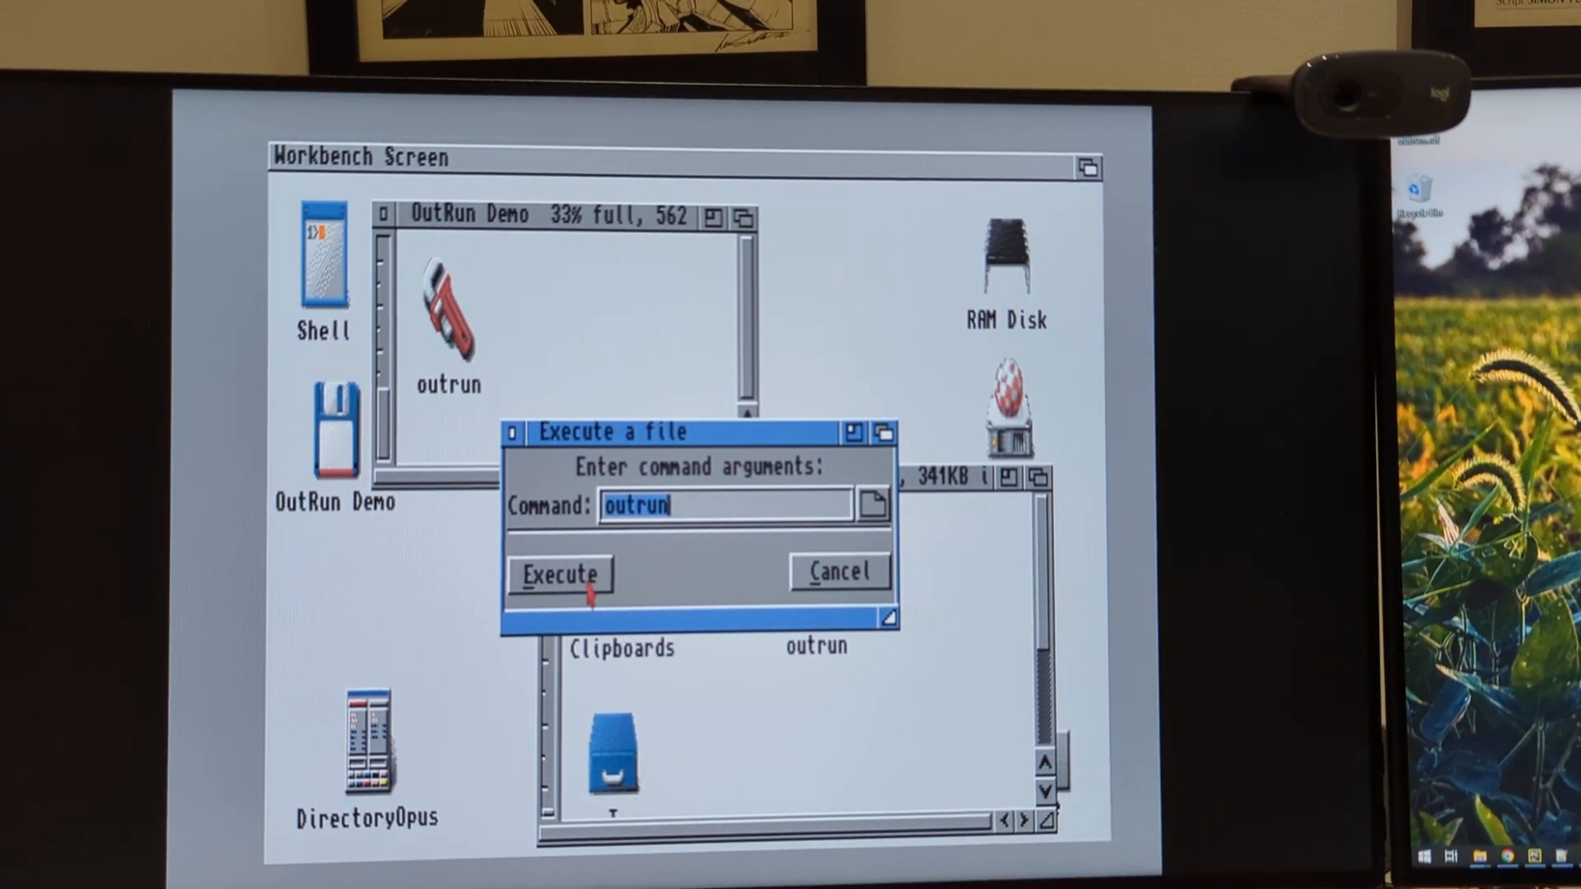
Execute the 'outrun' command to launch the OutRun demo's road-and-sky scene.
left_click(559, 575)
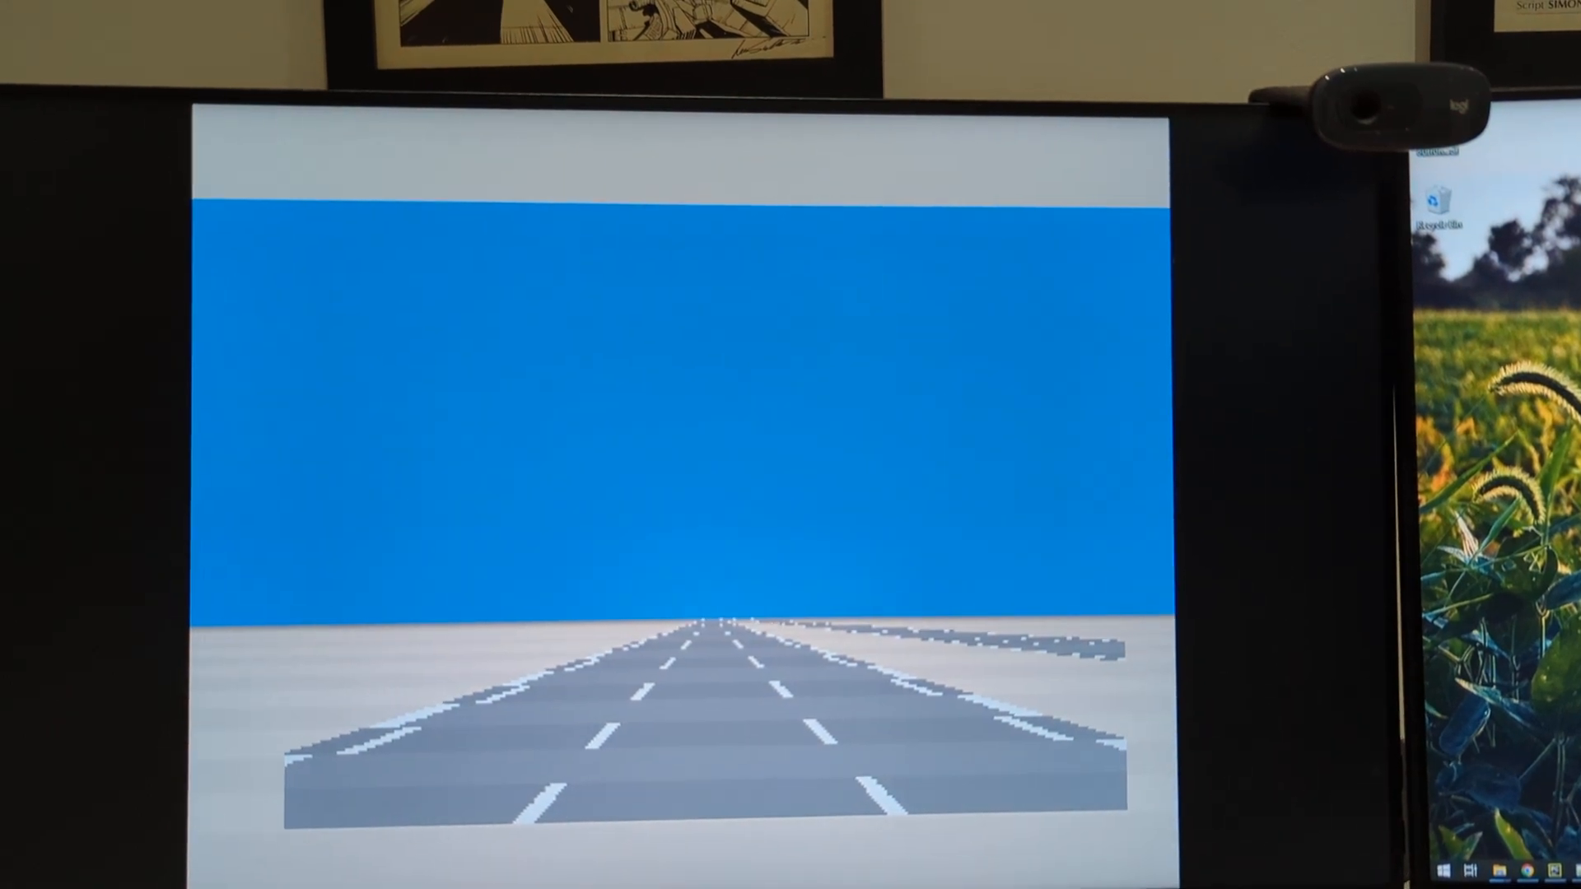